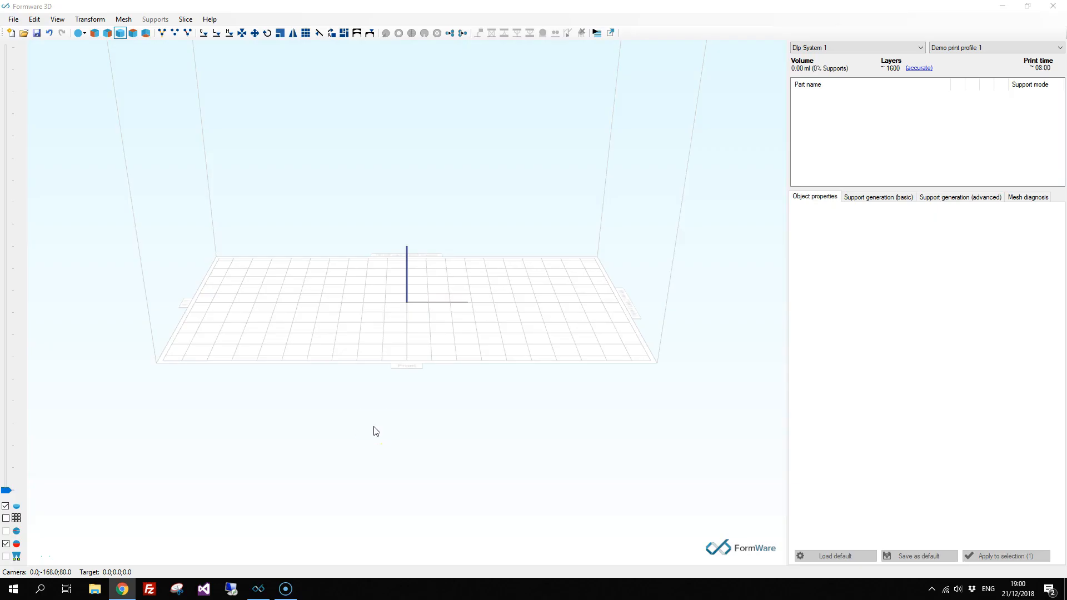
mouse_move(370, 422)
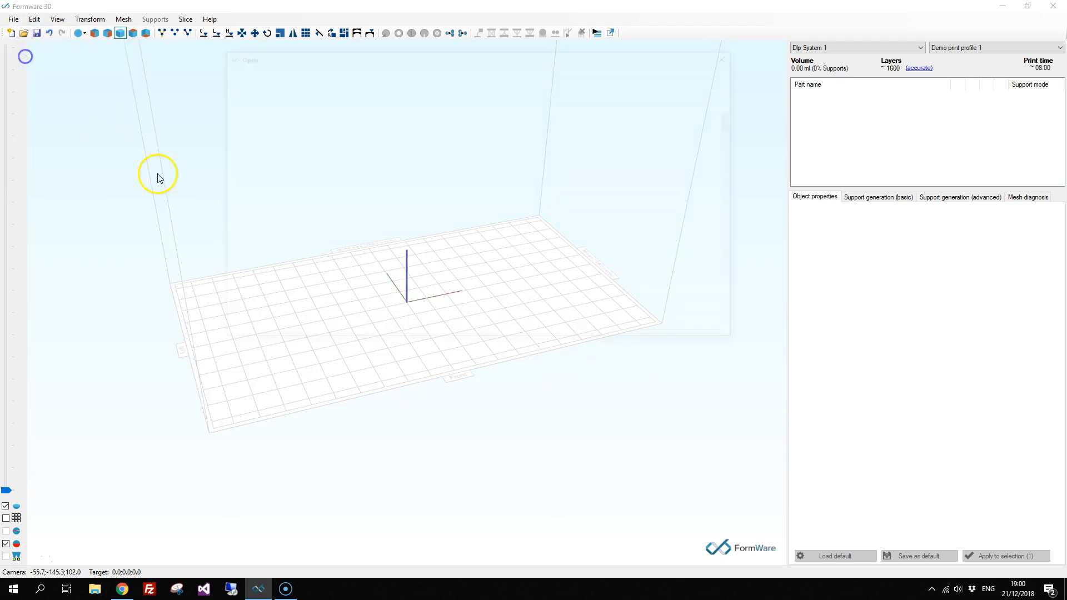
Step: Load arches.stl from the Open dialog onto the build plate
click(23, 32)
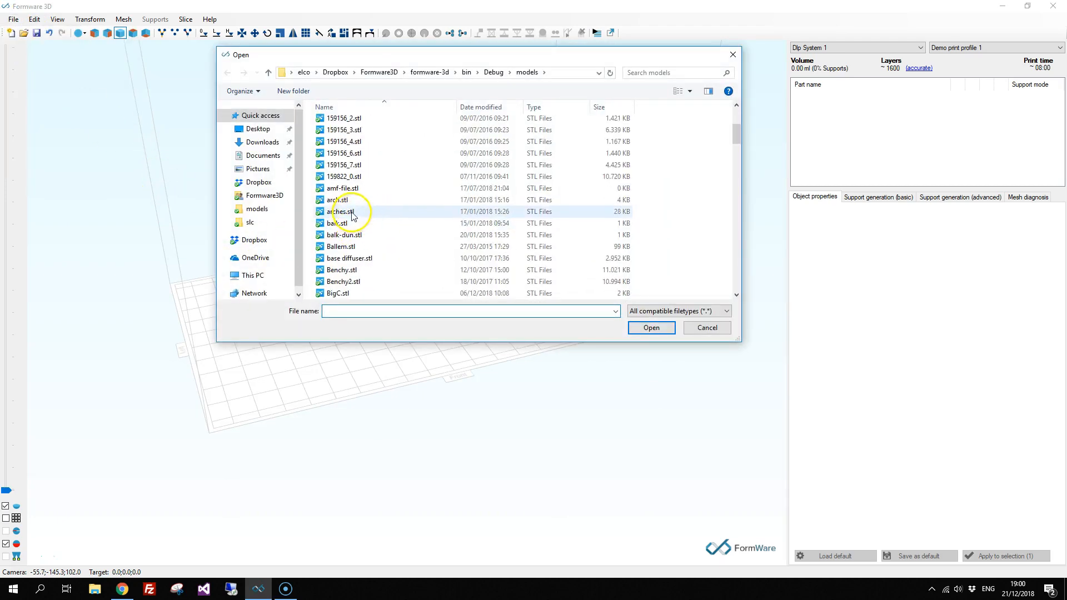
double_click(337, 211)
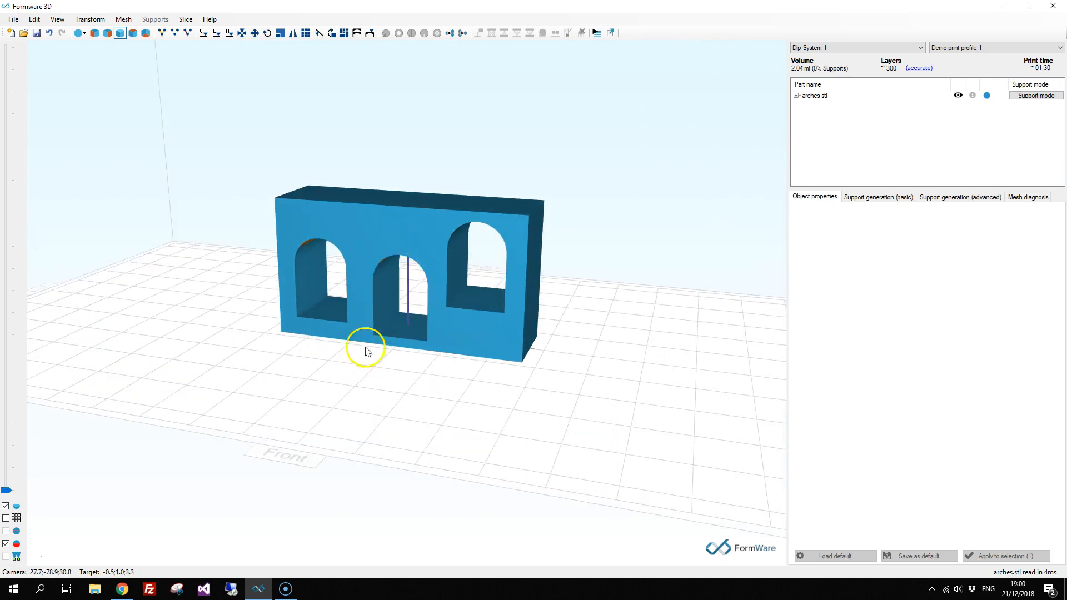
mouse_move(8, 537)
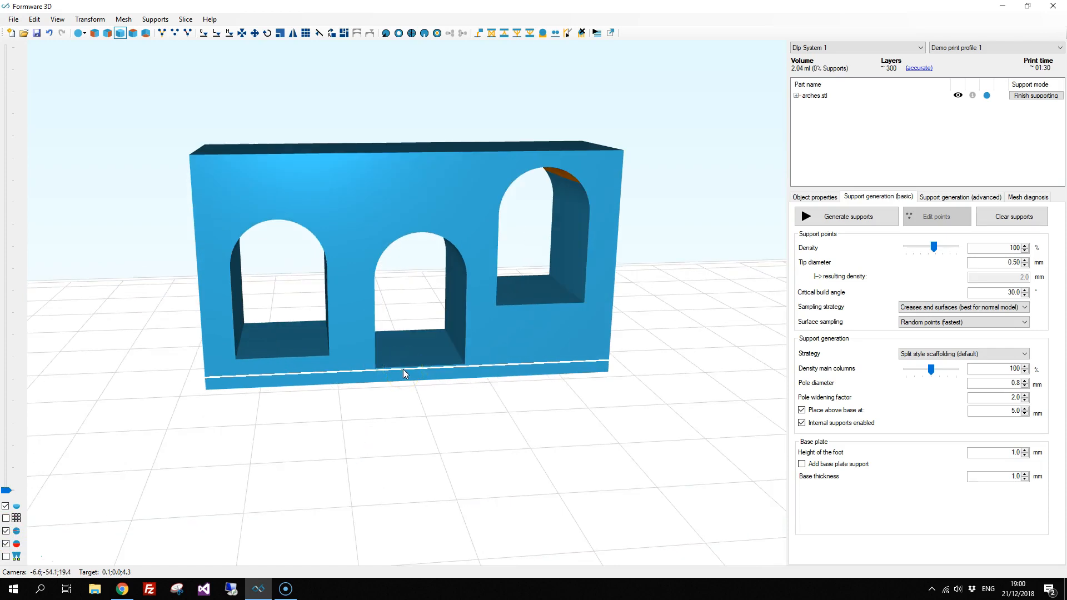
mouse_move(502, 32)
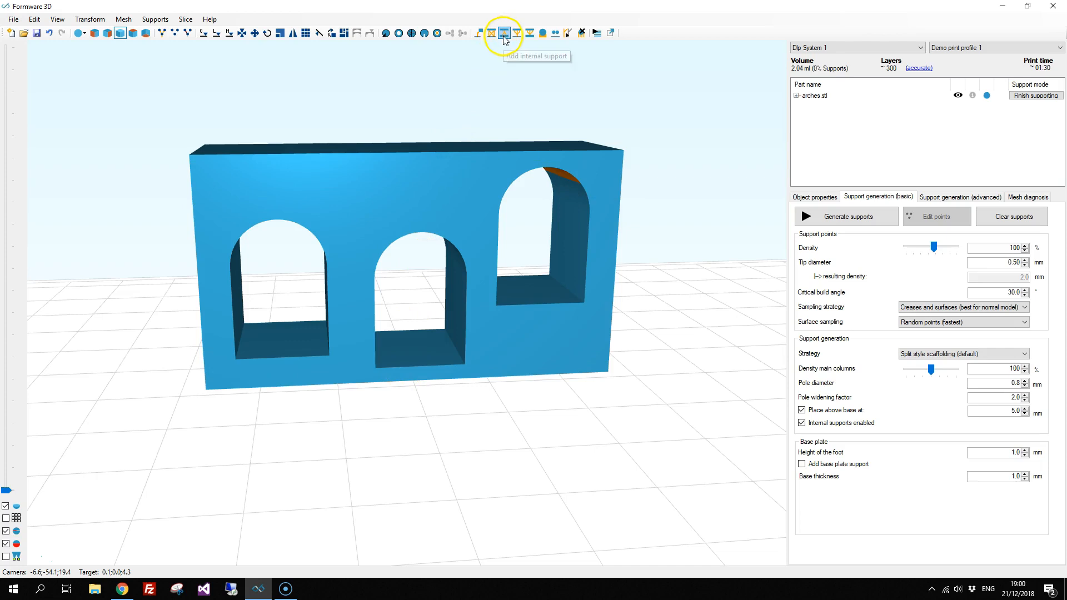
mouse_move(505, 32)
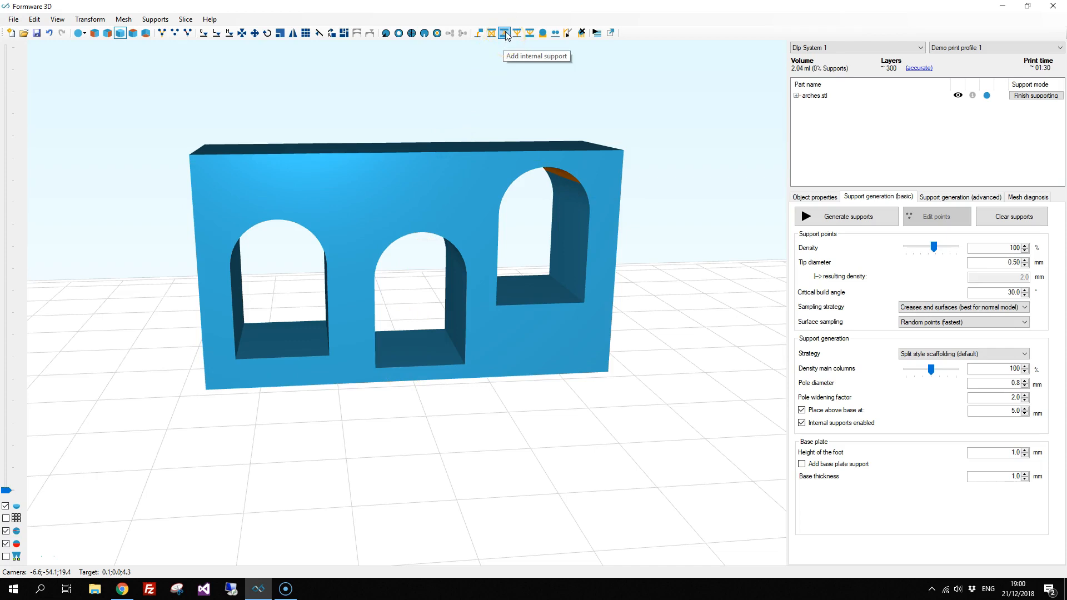
Step: Activate the Add internal support tool for the arches part
click(504, 32)
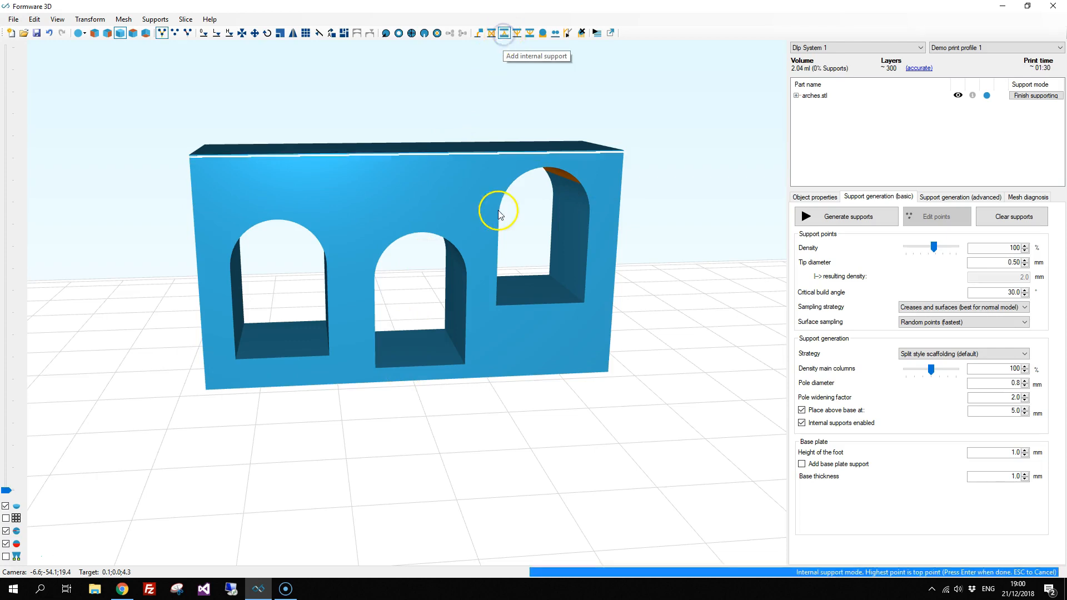
mouse_move(504, 32)
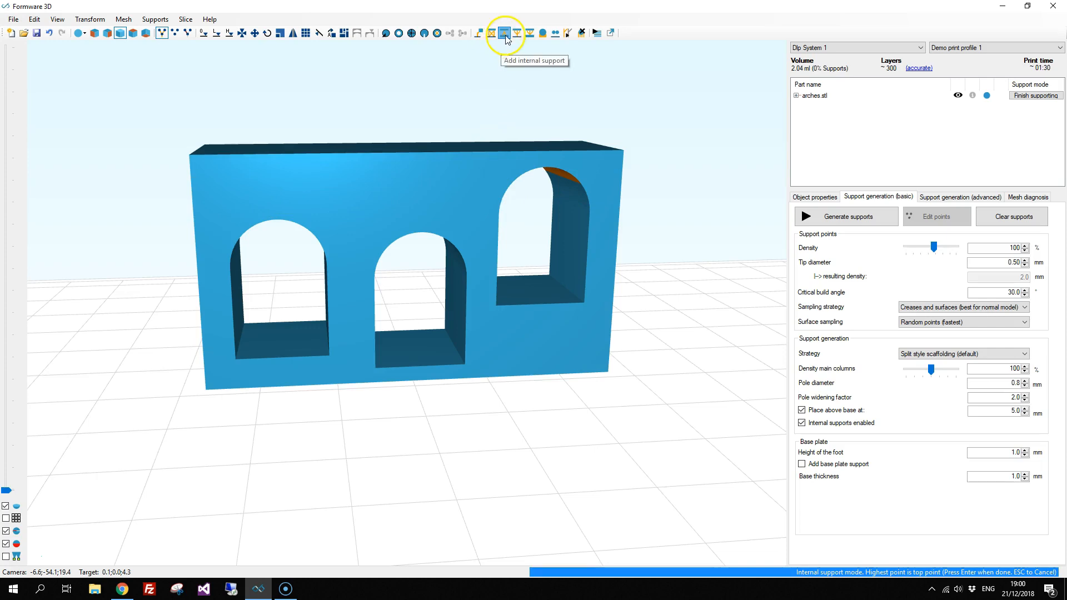
mouse_move(708, 575)
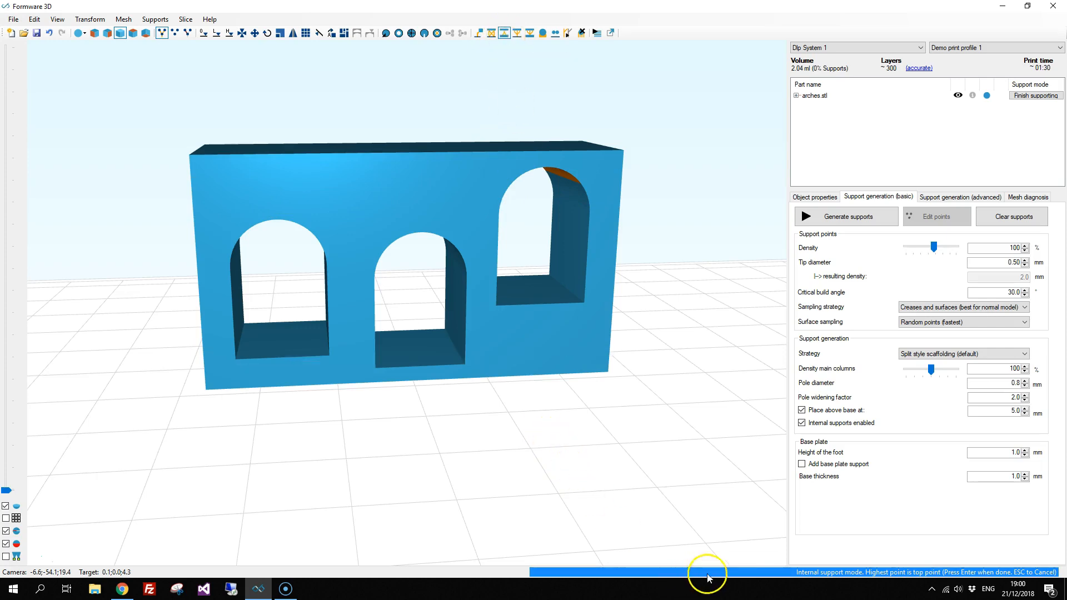
mouse_move(1062, 578)
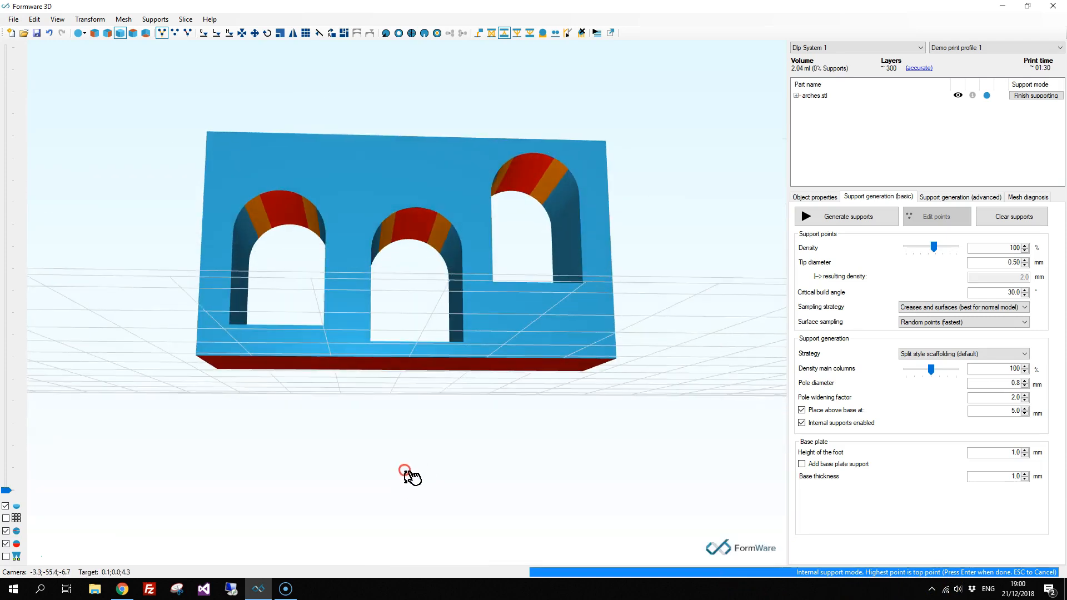
Step: Place an internal support from the middle arch ceiling down to a foot on its floor
scroll(up, 3)
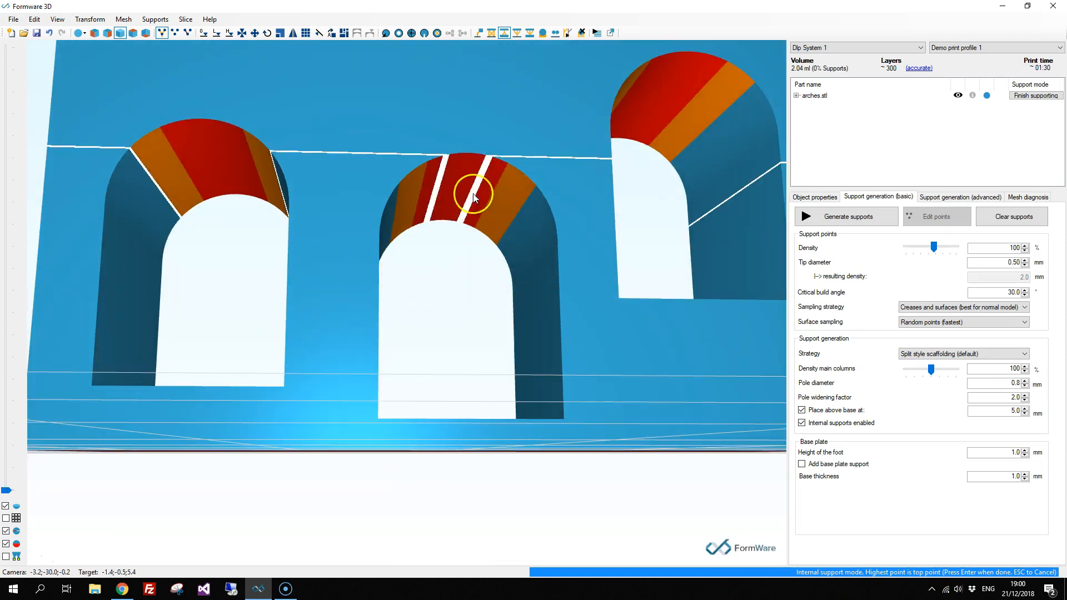
click(475, 197)
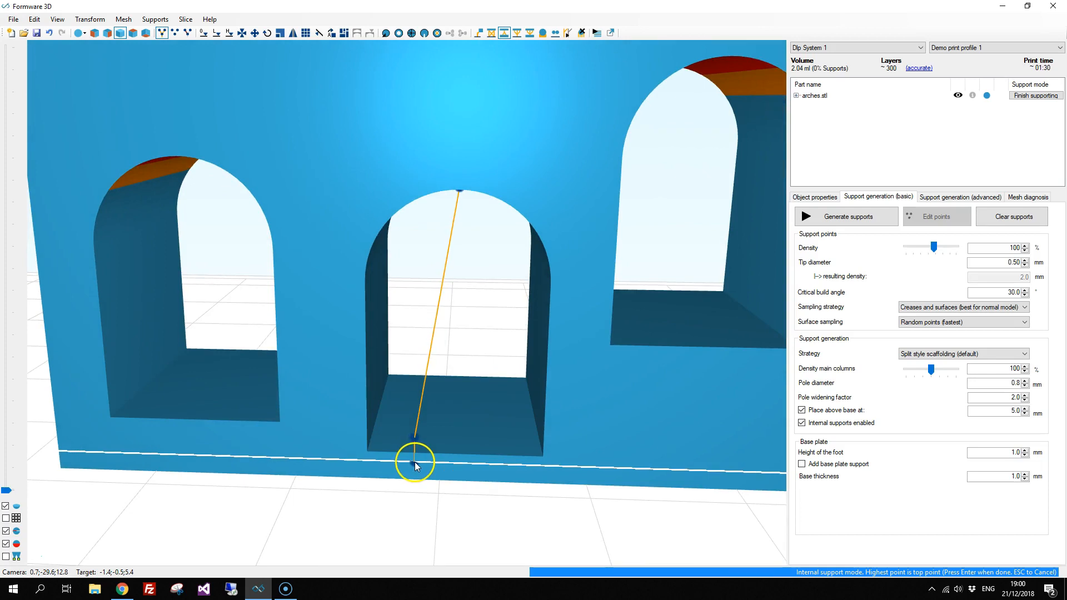
click(415, 462)
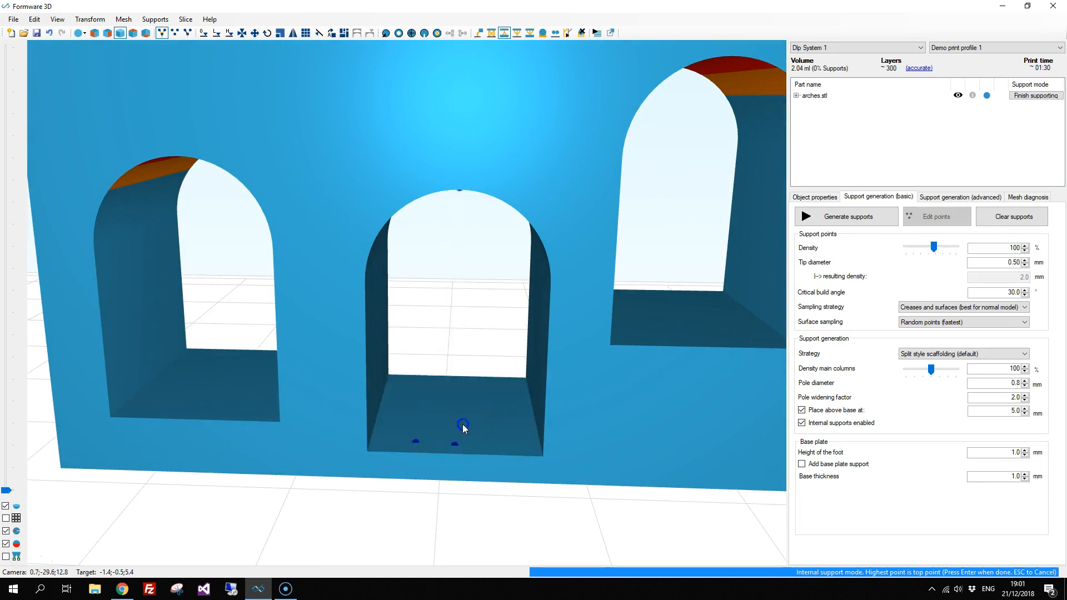
click(462, 427)
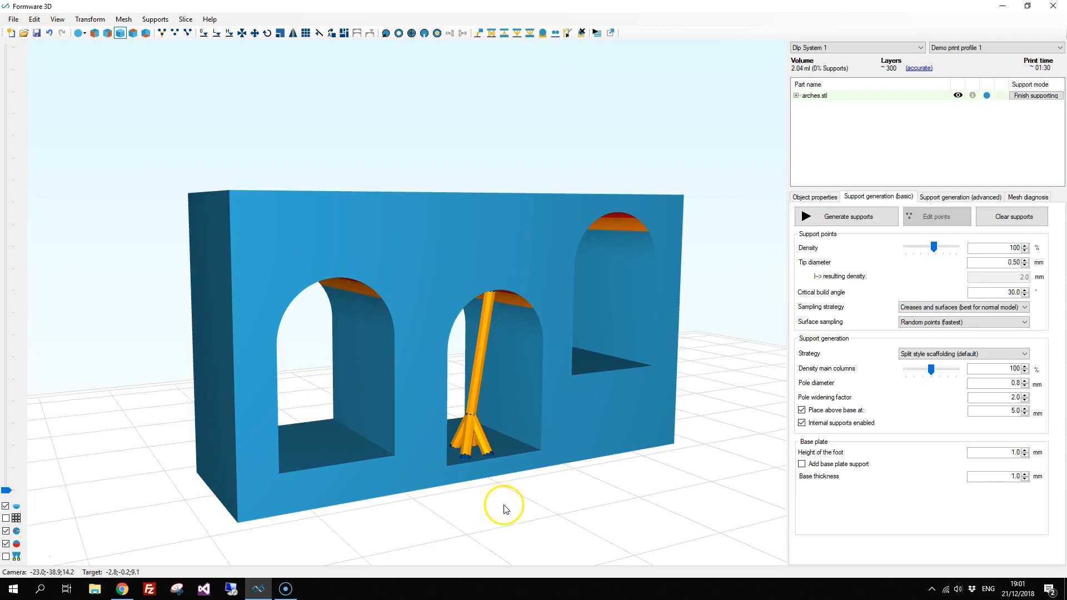
Step: Zoom in on the middle arch's internal support to edit its joint diameter
scroll(up, 3)
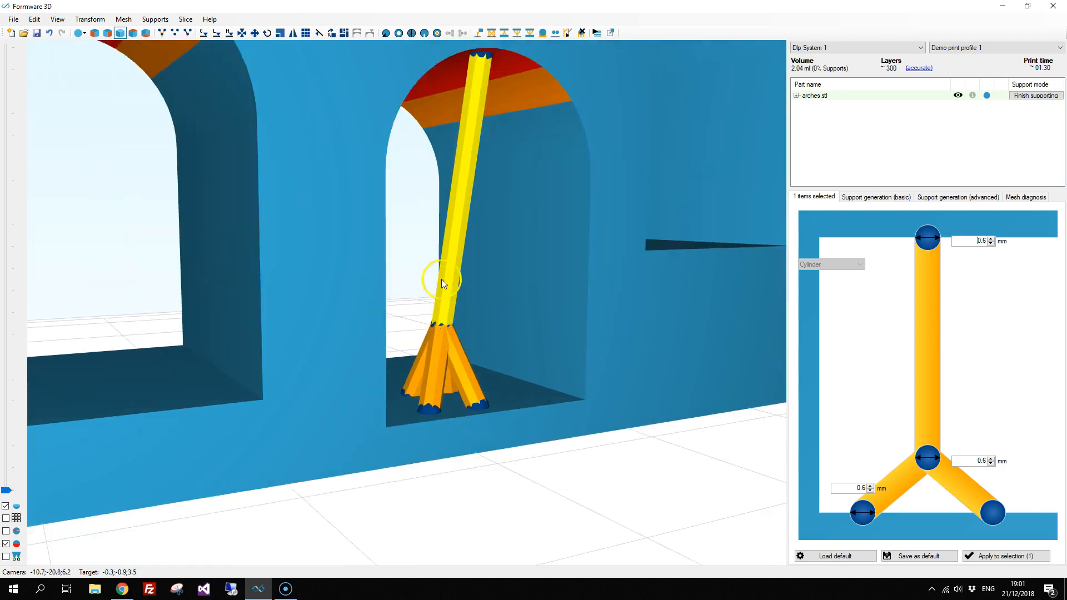
mouse_move(991, 461)
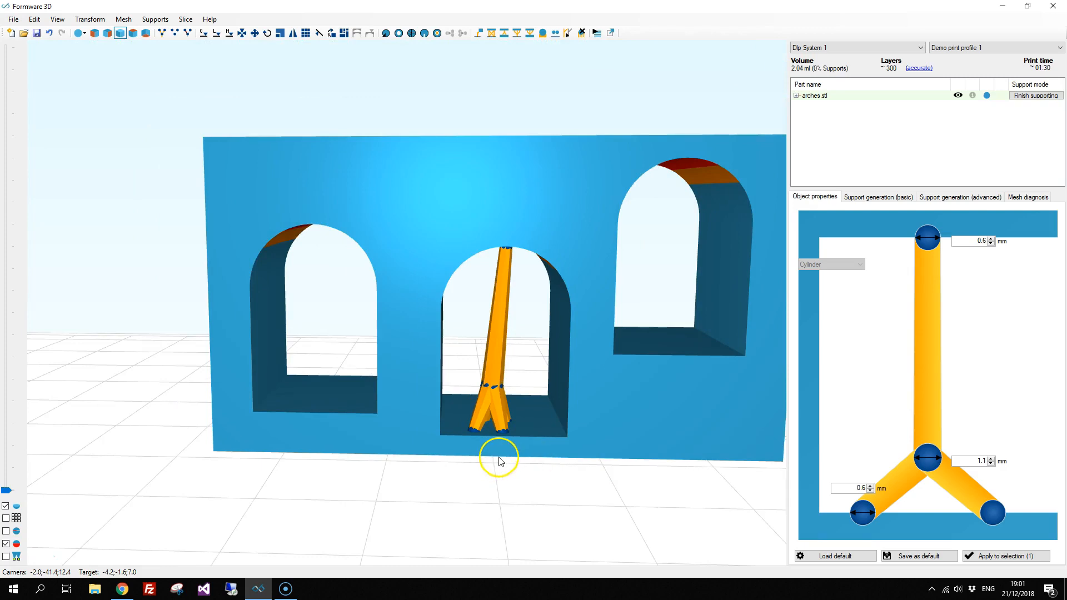
mouse_move(477, 231)
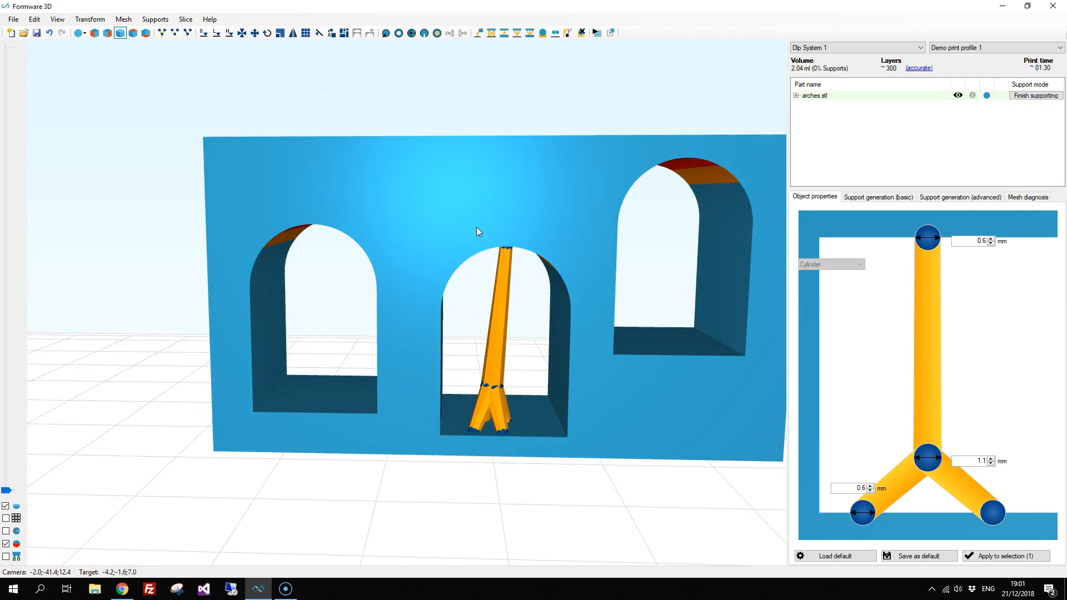
mouse_move(524, 92)
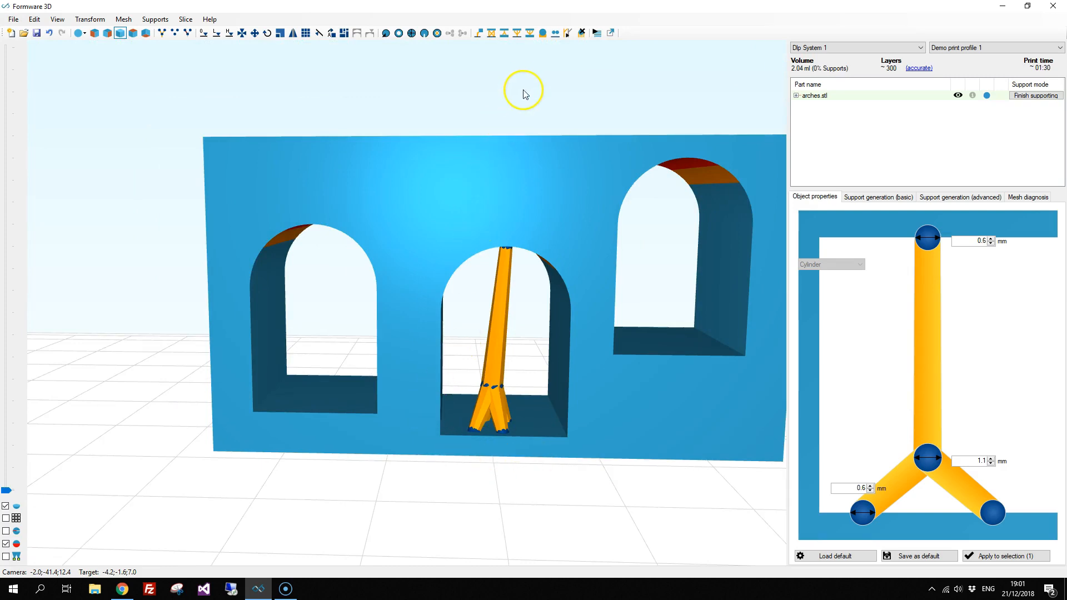
mouse_move(529, 32)
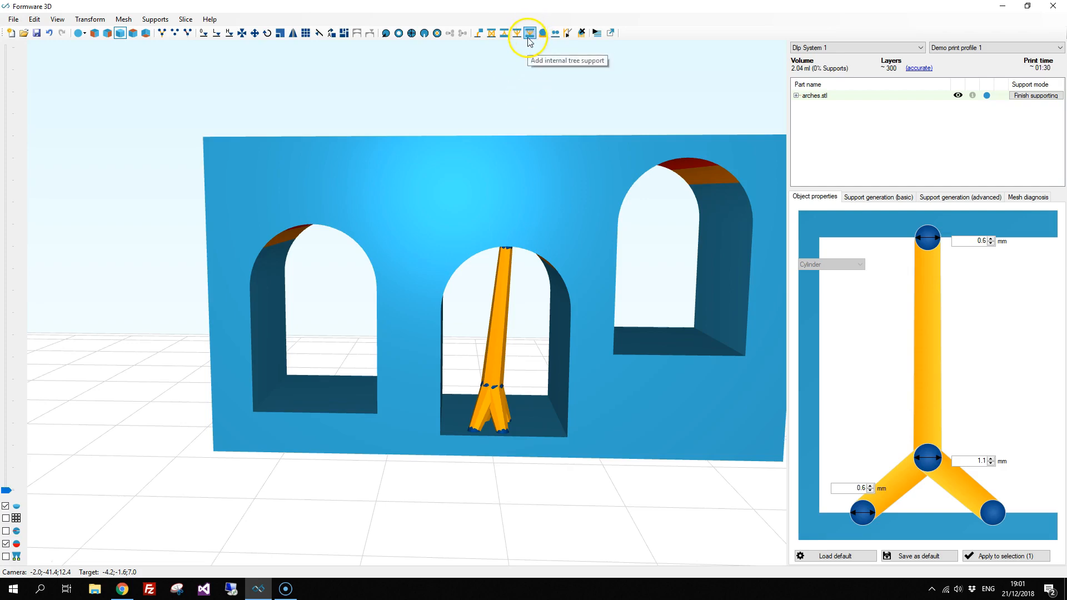
Step: Build an internal tree support with branch tips on the left arch ceiling and one trunk foot
click(529, 32)
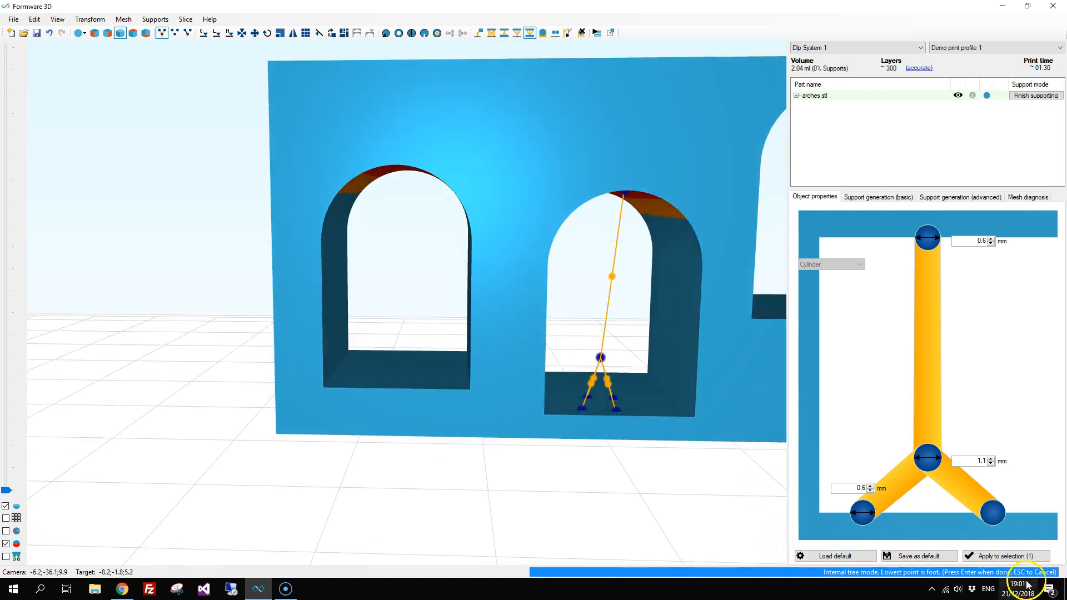
mouse_move(643, 534)
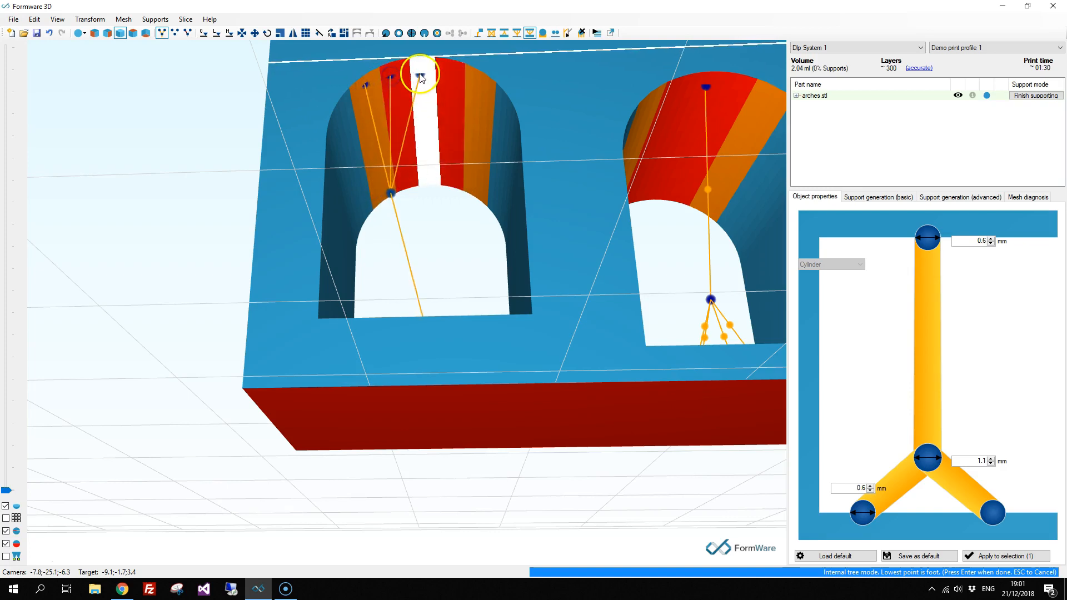
click(482, 81)
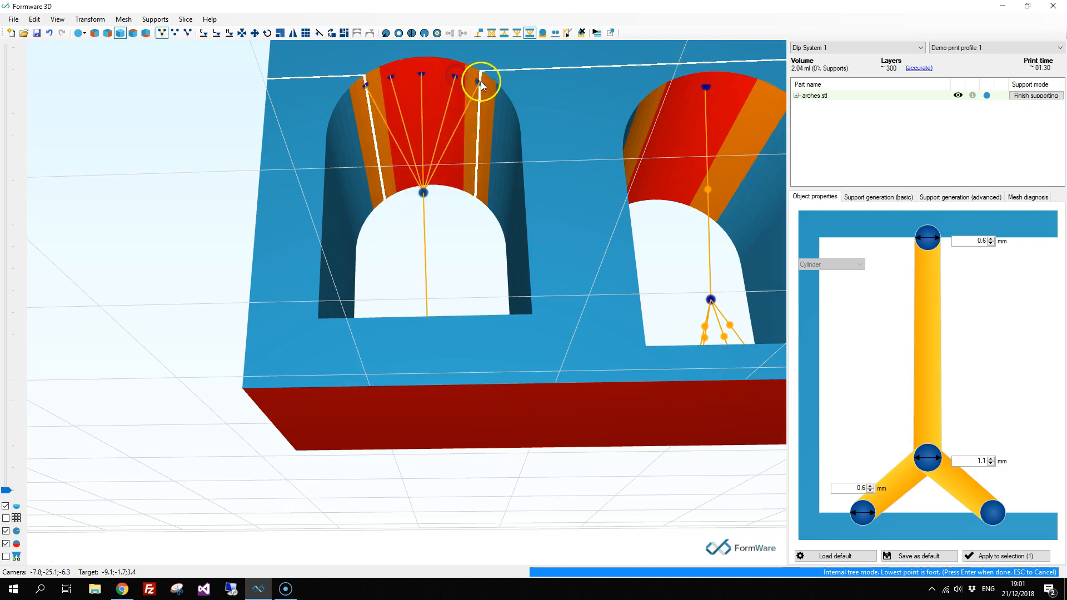
click(481, 81)
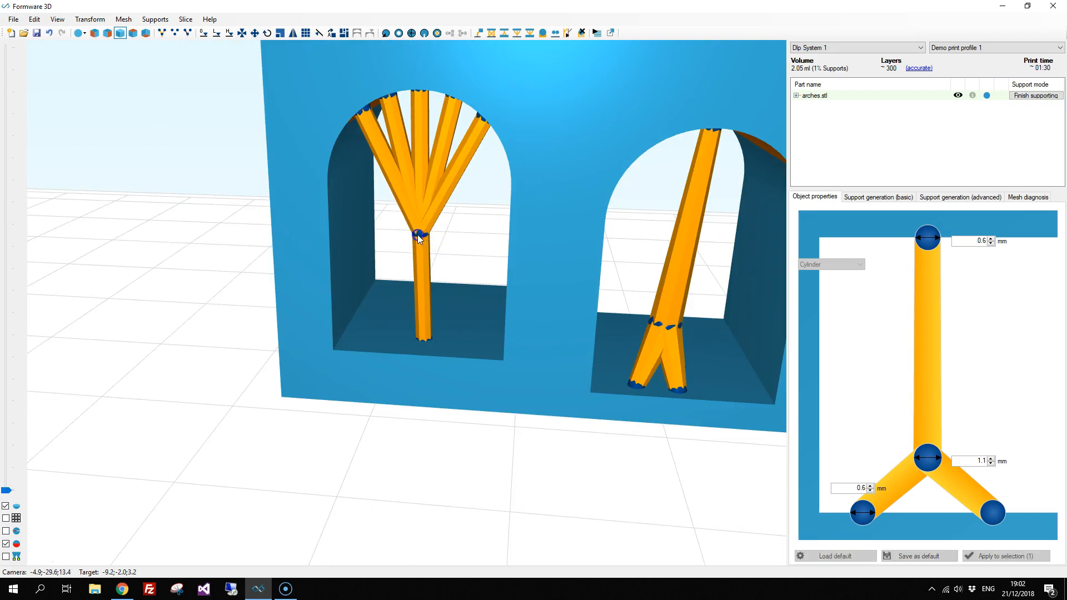
click(420, 235)
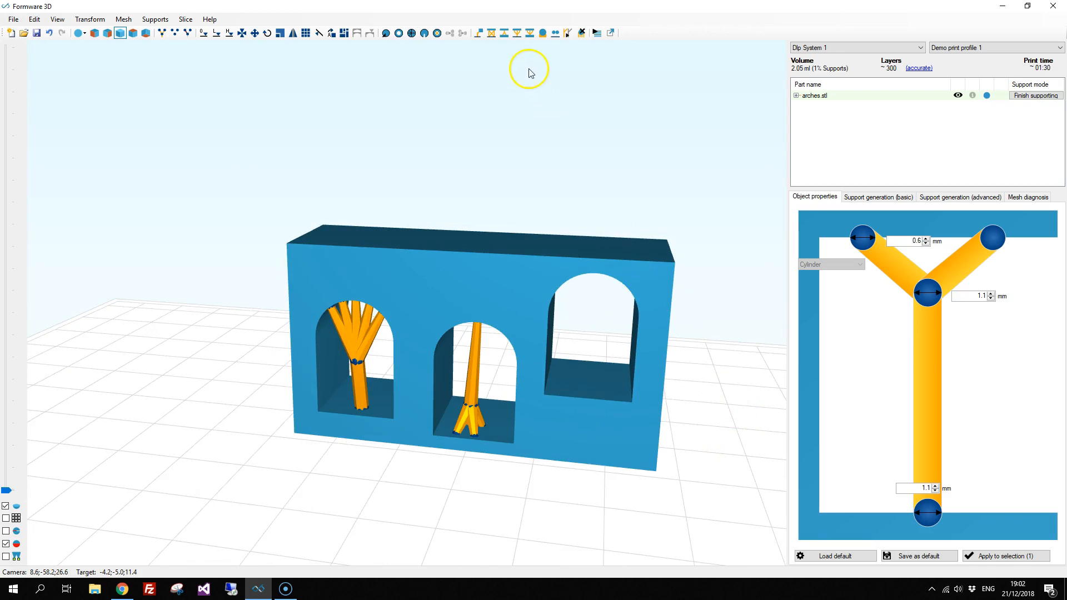
mouse_move(517, 32)
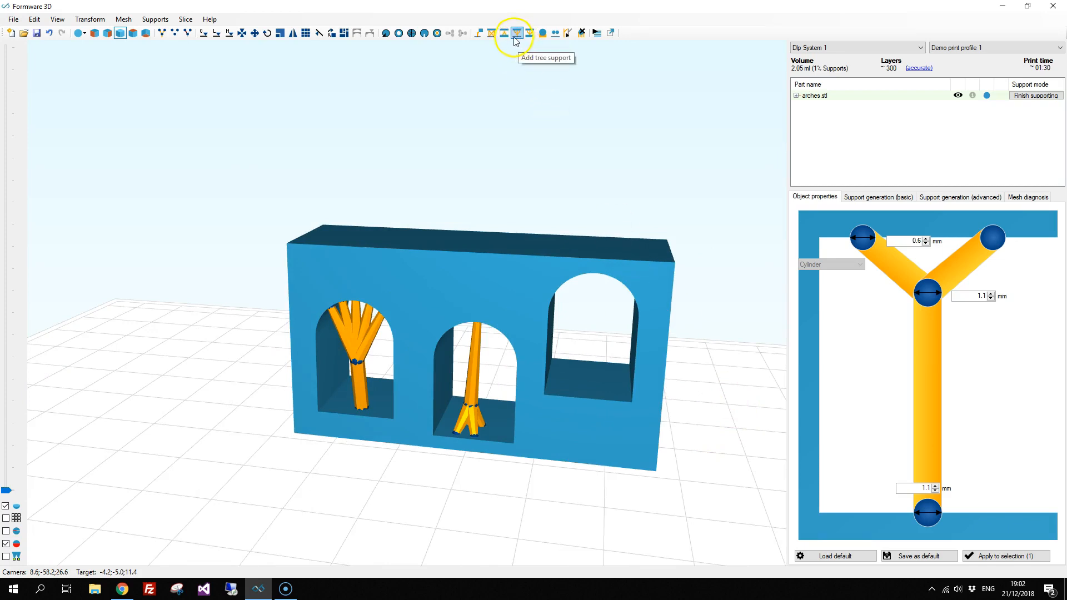
Step: Add a normal-foot tree support into an arch and select one of its branches
click(517, 33)
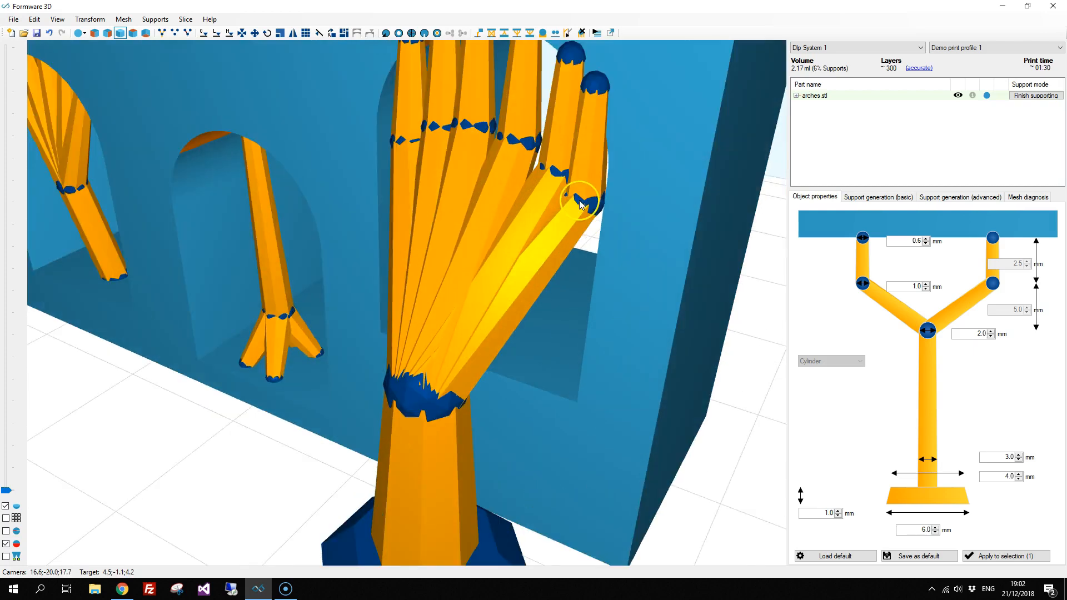
click(581, 201)
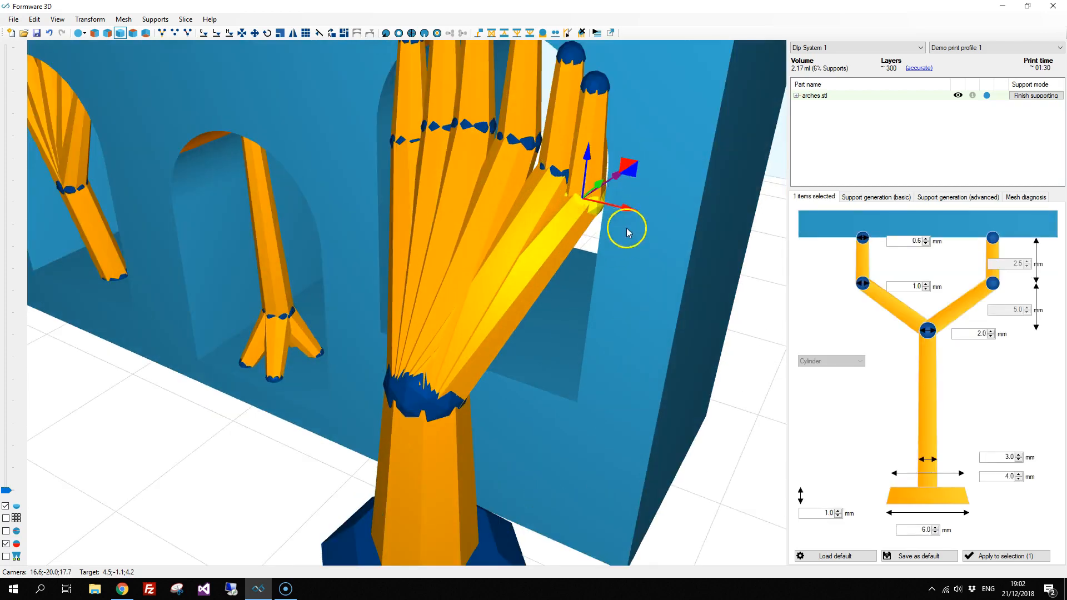